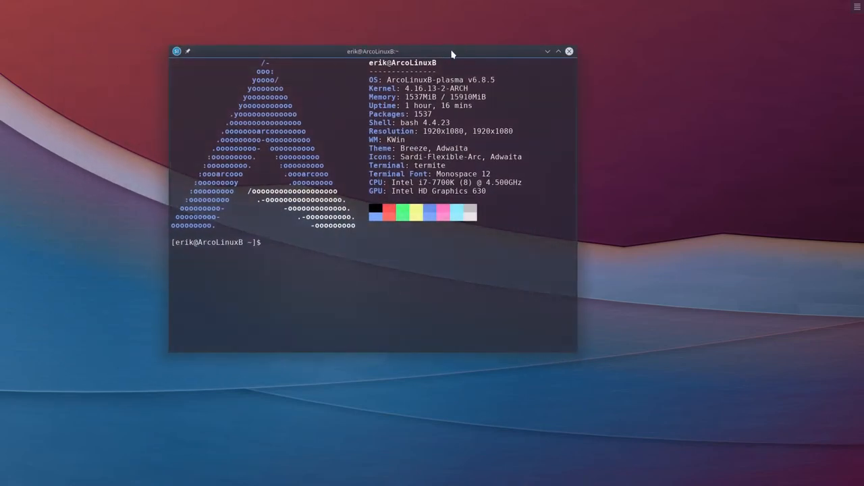
Drag the Termite terminal window by its title bar further right on the desktop.
drag(372, 52, 474, 31)
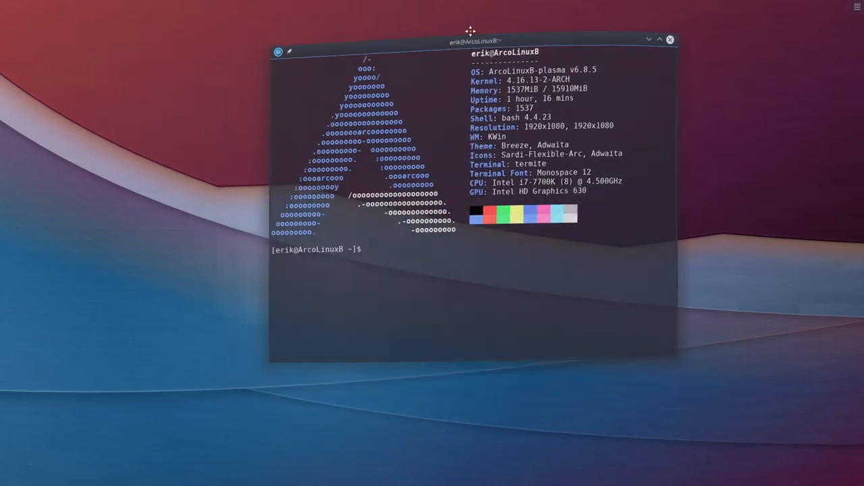
drag(470, 39, 463, 65)
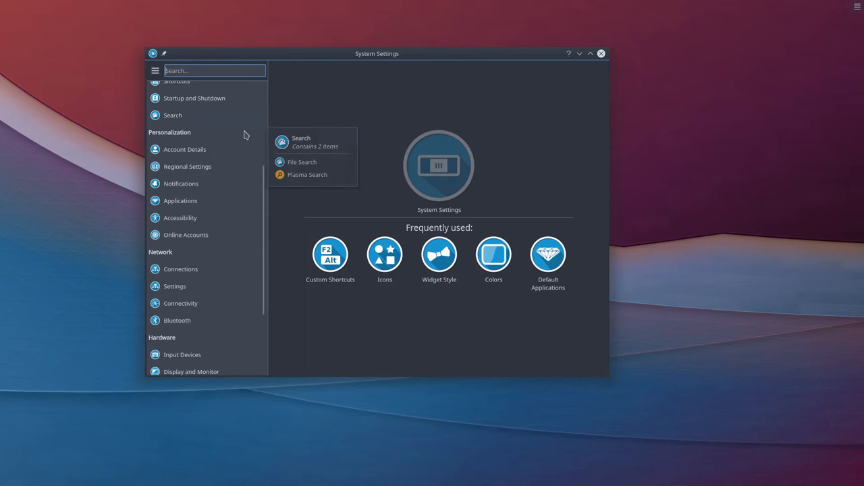
Scroll the sidebar to Hardware and open Display and Monitor, showing HDMI1 and HDMI2.
scroll(down, 3)
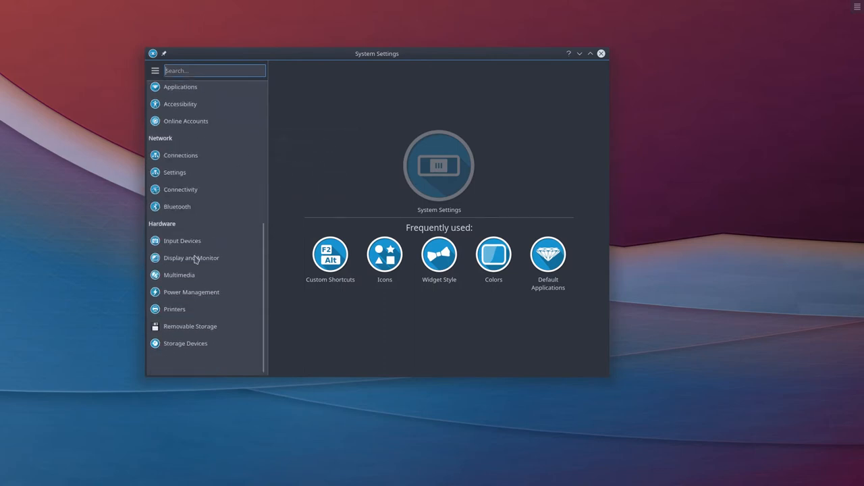
click(191, 257)
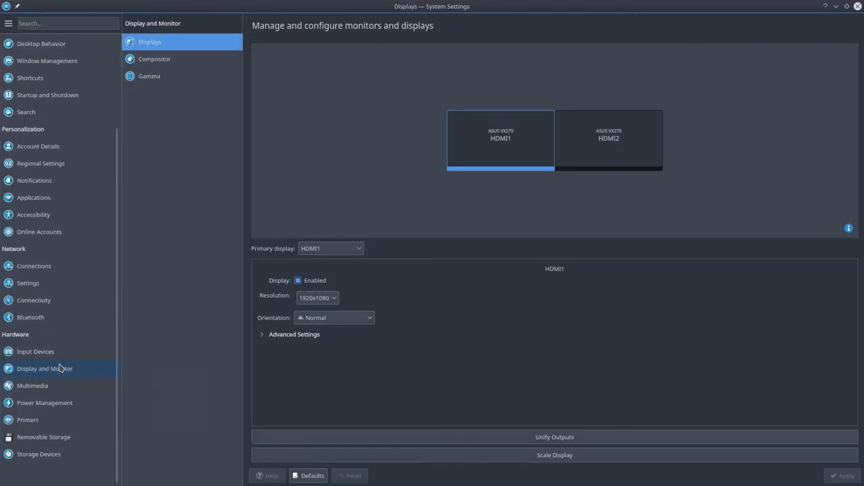
On the Compositor page, set Tearing prevention (vsync) to Never and apply.
click(154, 59)
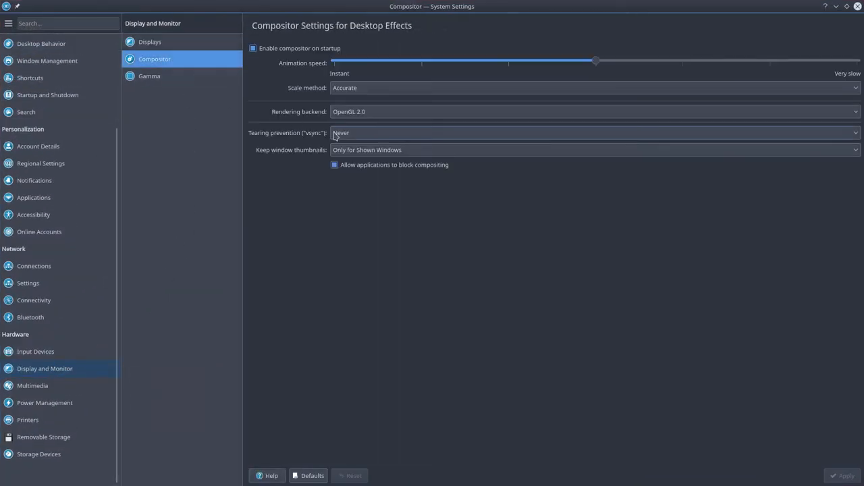
click(595, 132)
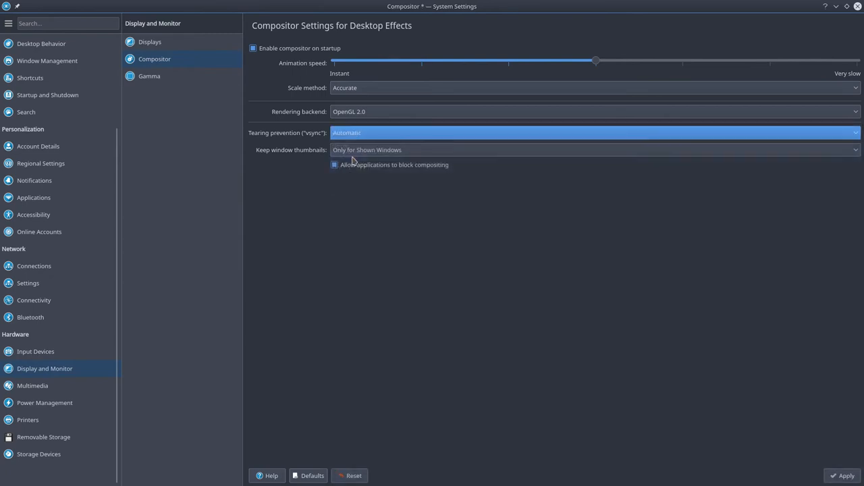
click(594, 132)
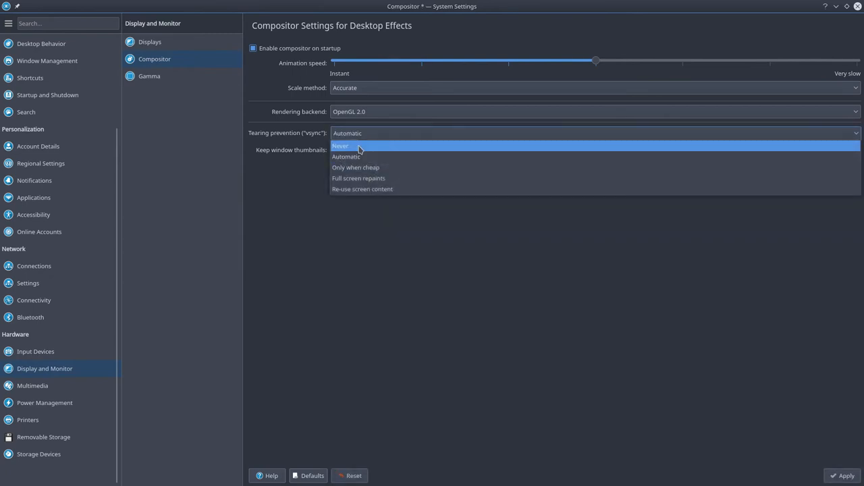
click(340, 146)
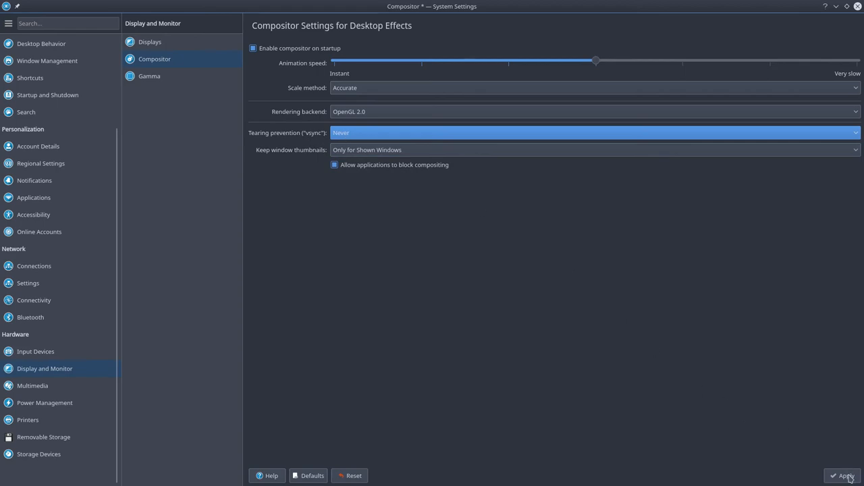
click(845, 475)
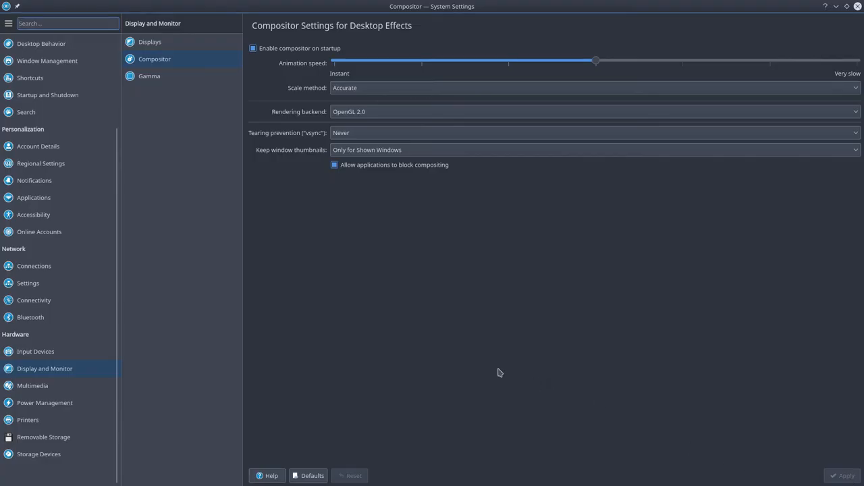